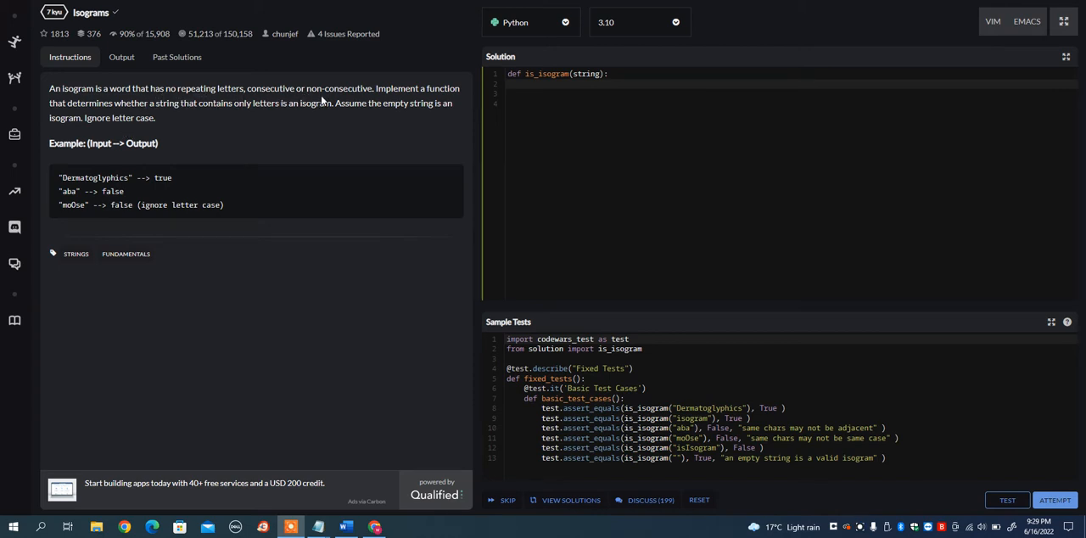
pyautogui.moveTo(173, 115)
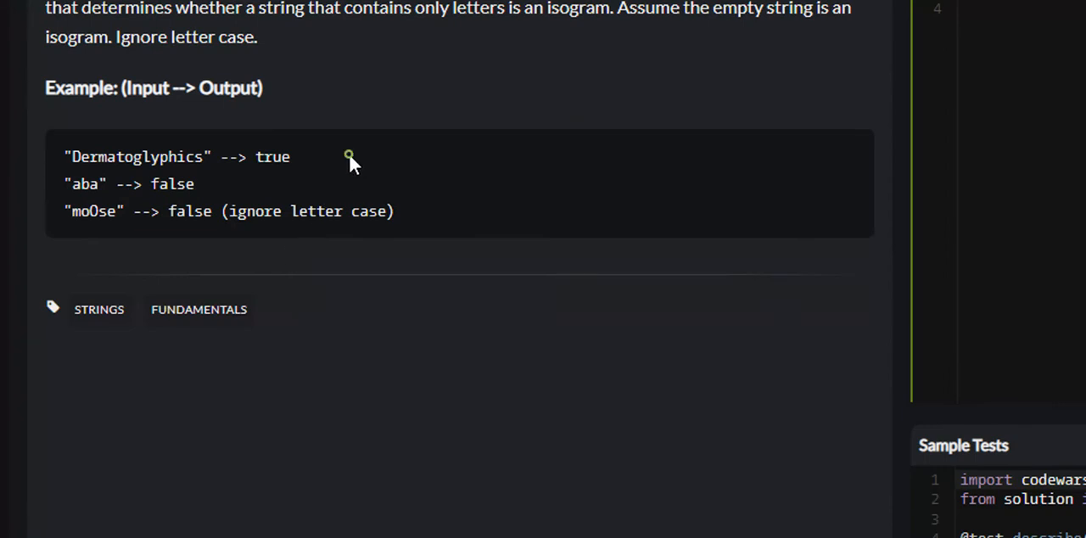
pyautogui.moveTo(234, 176)
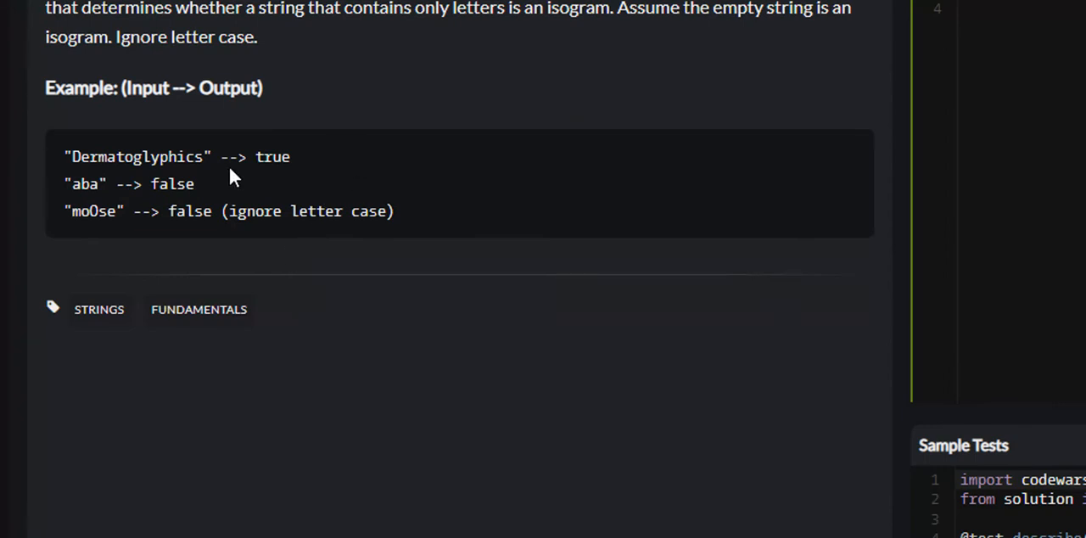
pyautogui.moveTo(214, 176)
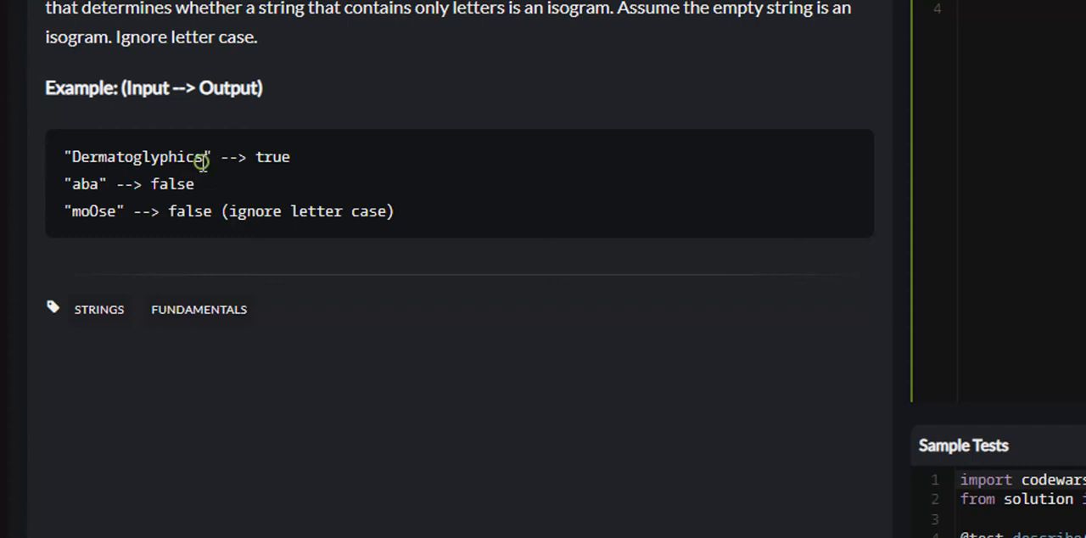
# Review the Dermatoglyphics, aba and moOse examples and start an indented line inside is_isogram
pyautogui.doubleClick(185, 156)
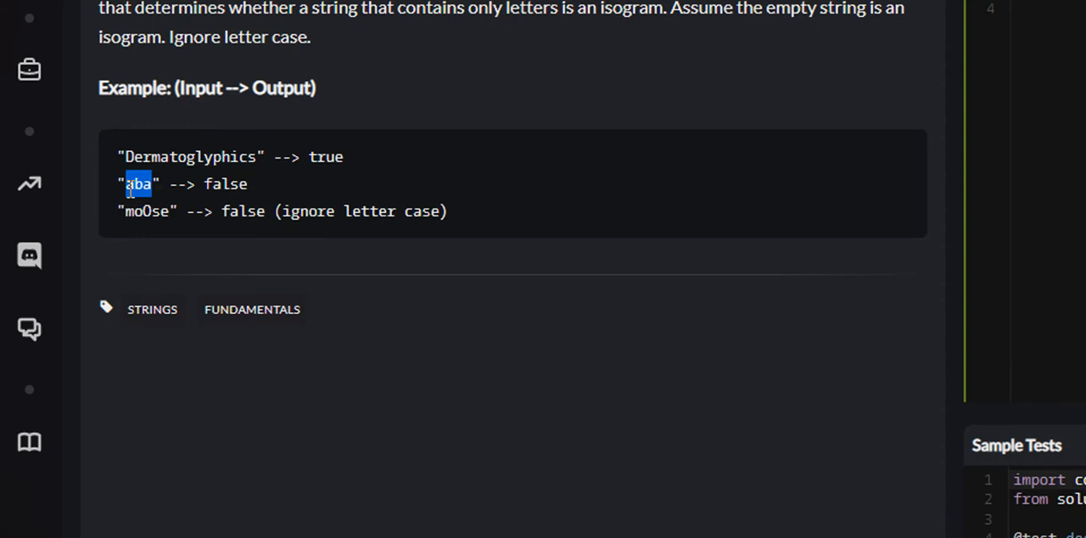
pyautogui.doubleClick(139, 184)
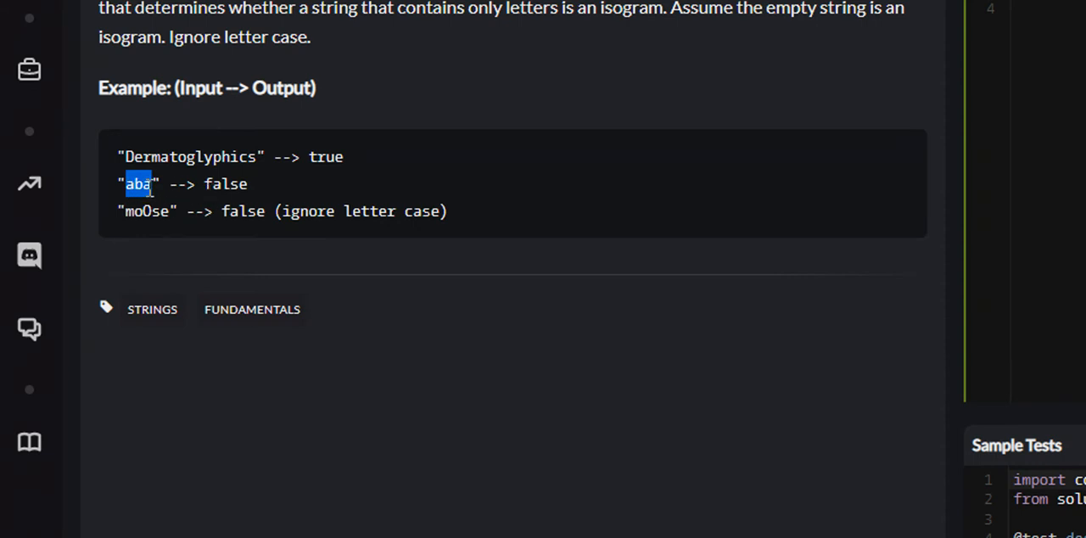
pyautogui.doubleClick(146, 210)
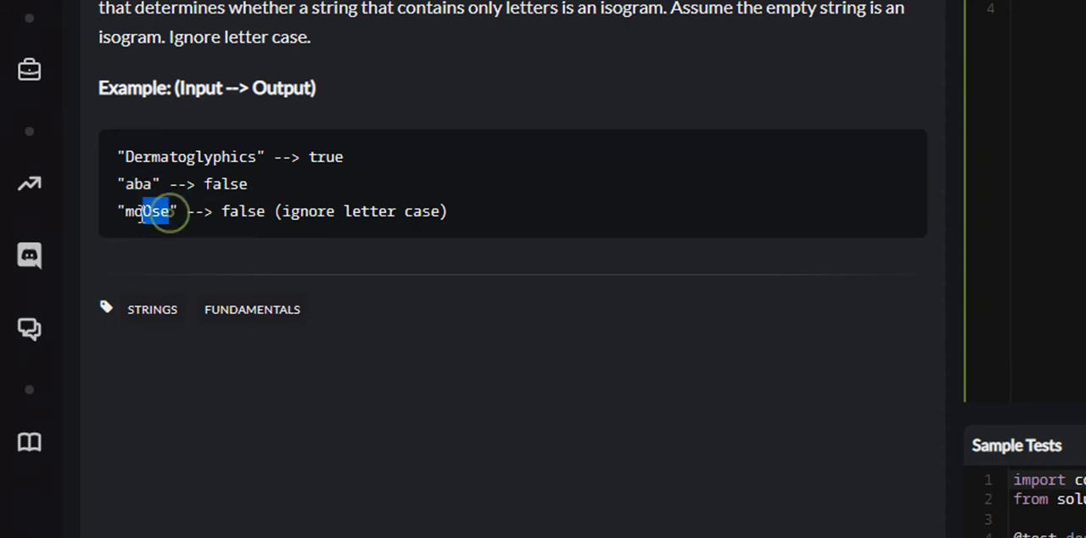
pyautogui.doubleClick(146, 210)
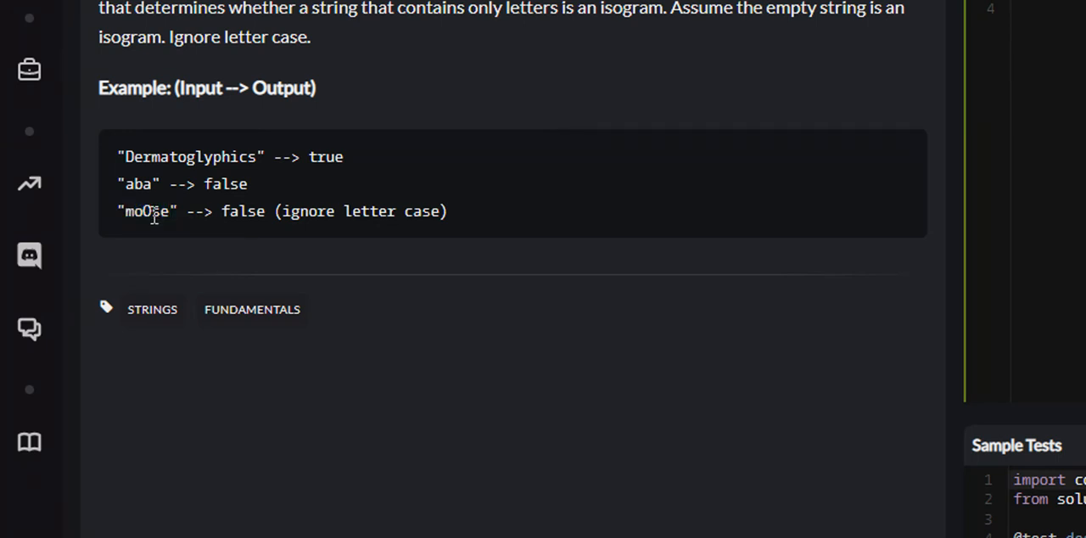
pyautogui.moveTo(268, 211); pyautogui.dragTo(394, 211)
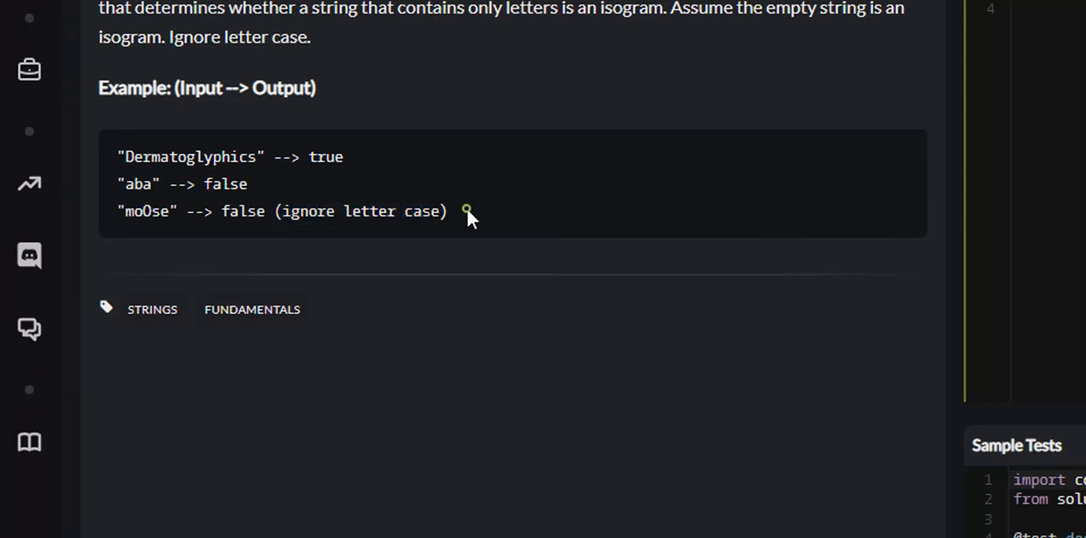
pyautogui.moveTo(214, 253)
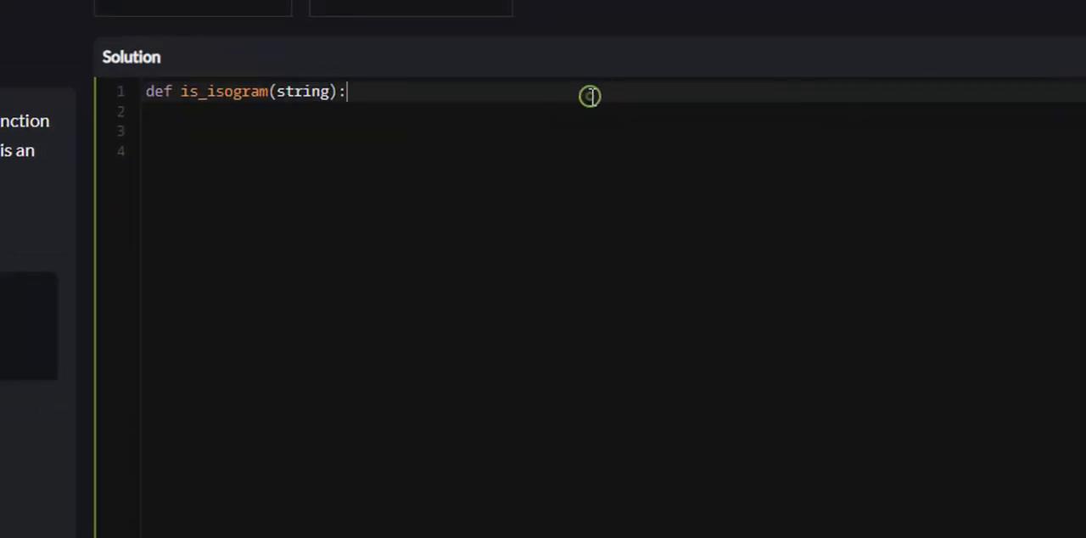
pyautogui.press('Enter')
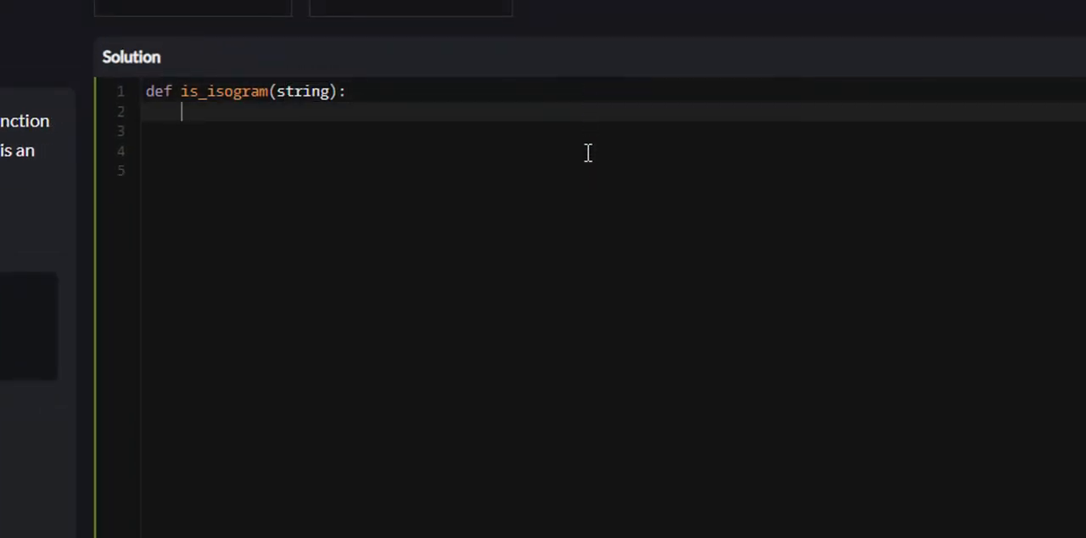
pyautogui.moveTo(892, 358)
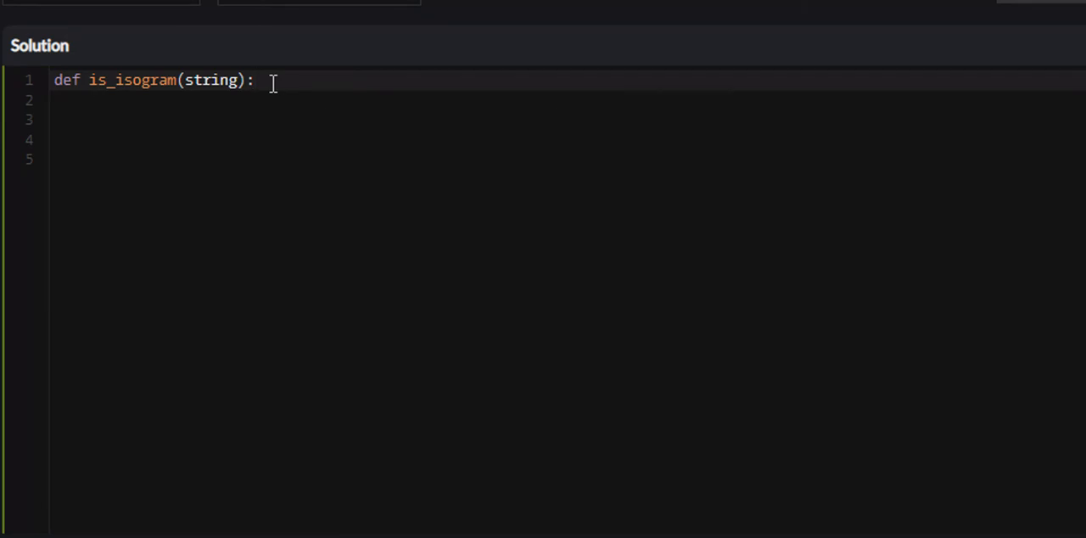
pyautogui.press('Enter')
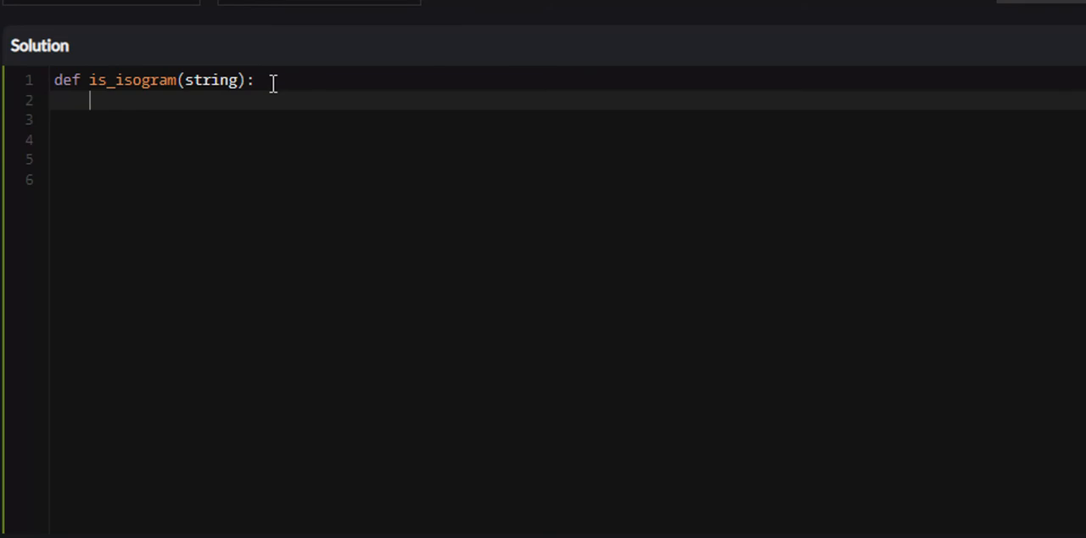
# Assign stringLength = len(set(string.lower())) as the count of distinct lowercase letters
pyautogui.write('string')
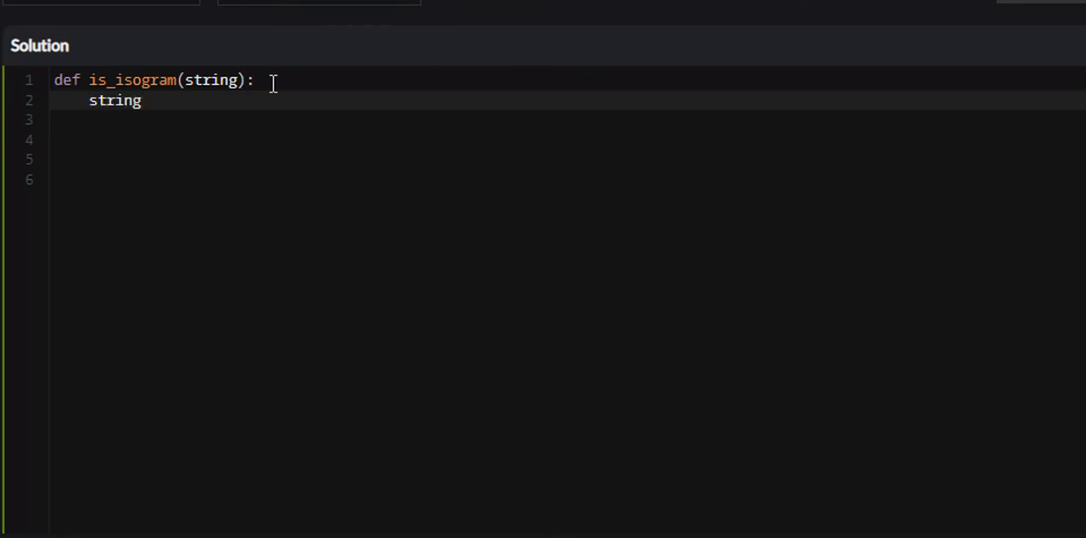
pyautogui.write('Length =')
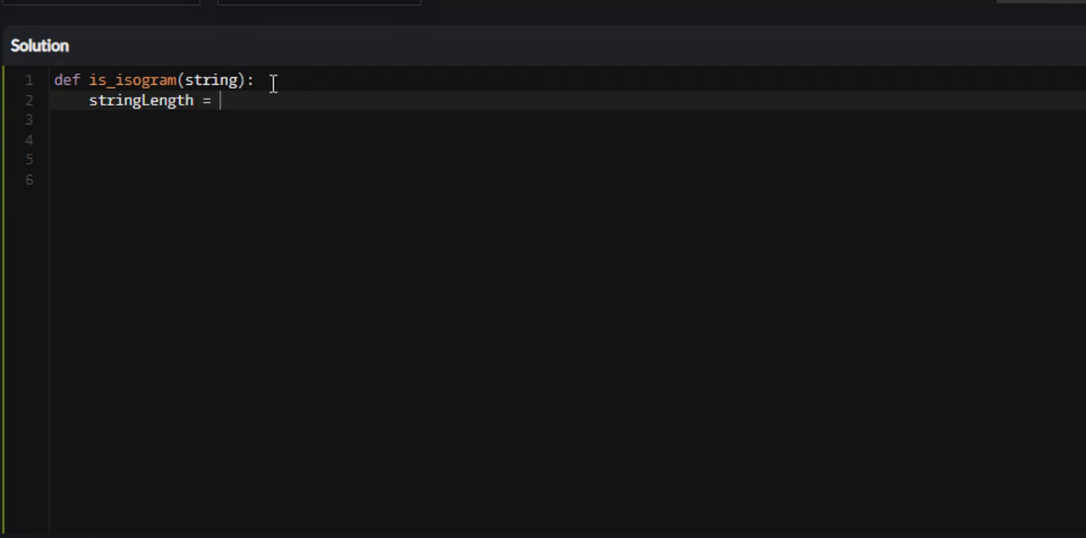
pyautogui.write('s')
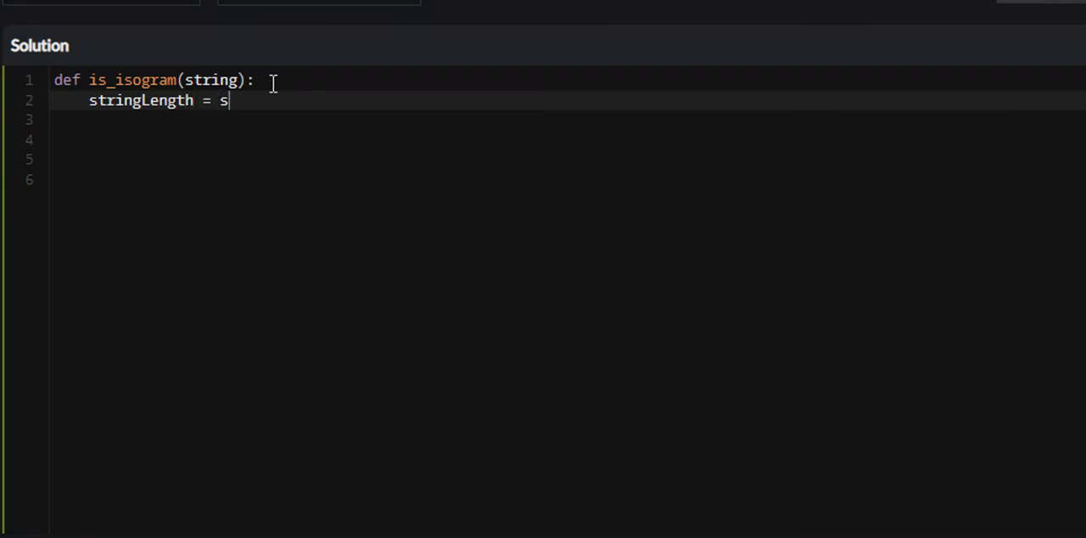
pyautogui.write('et(')
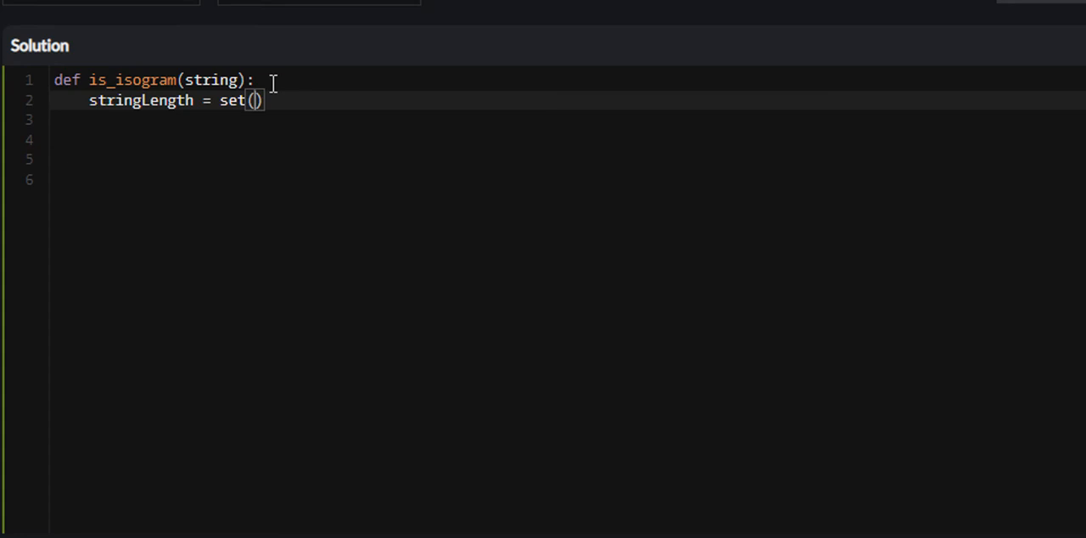
pyautogui.write('string.')
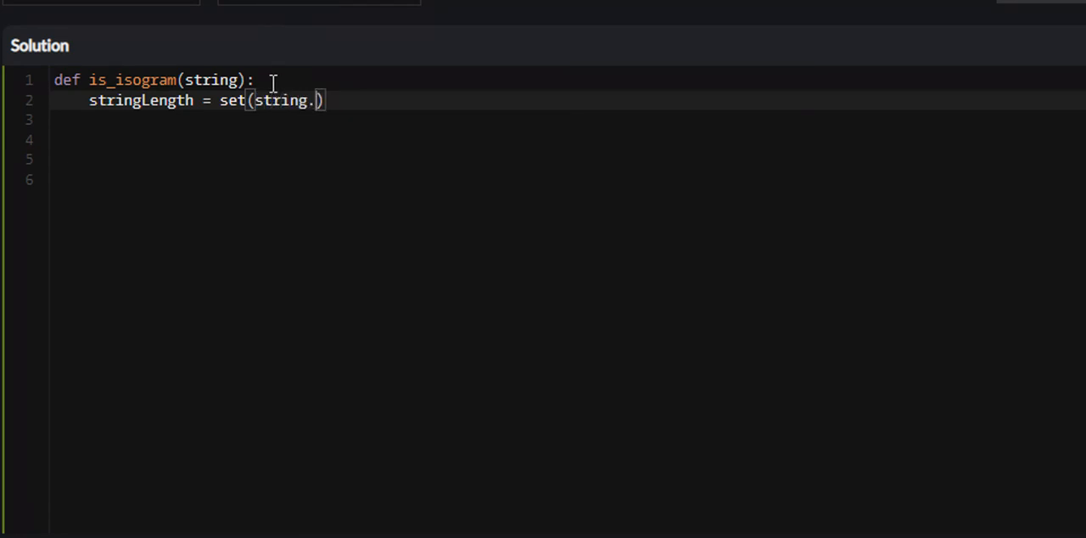
pyautogui.write('lower(')
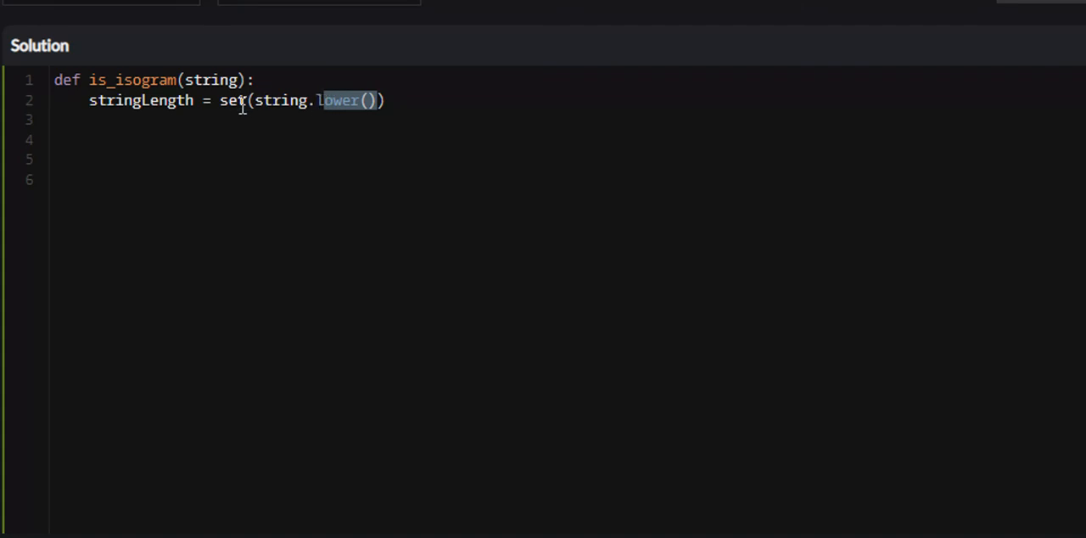
pyautogui.moveTo(222, 100)
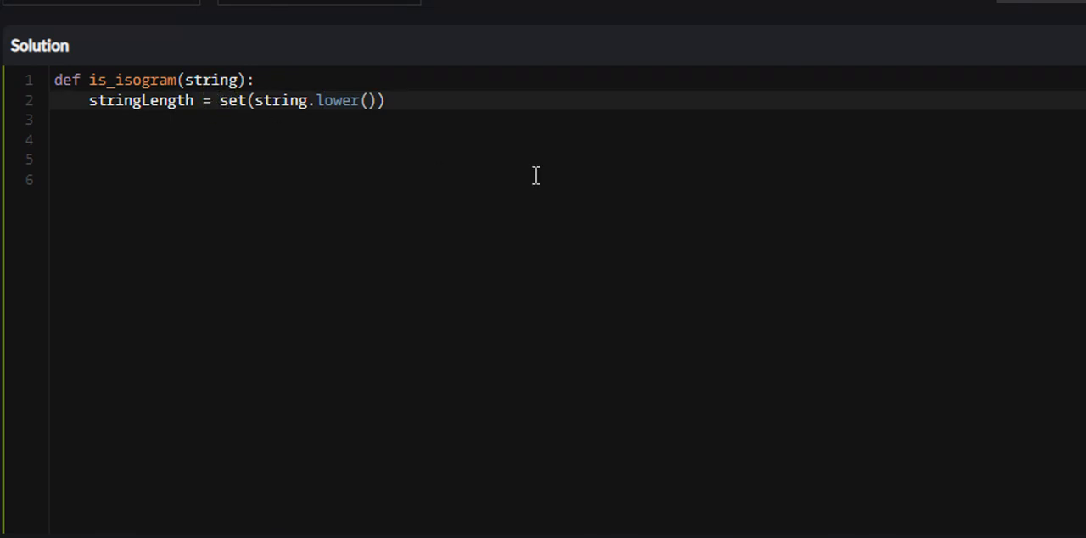
pyautogui.write('len(')
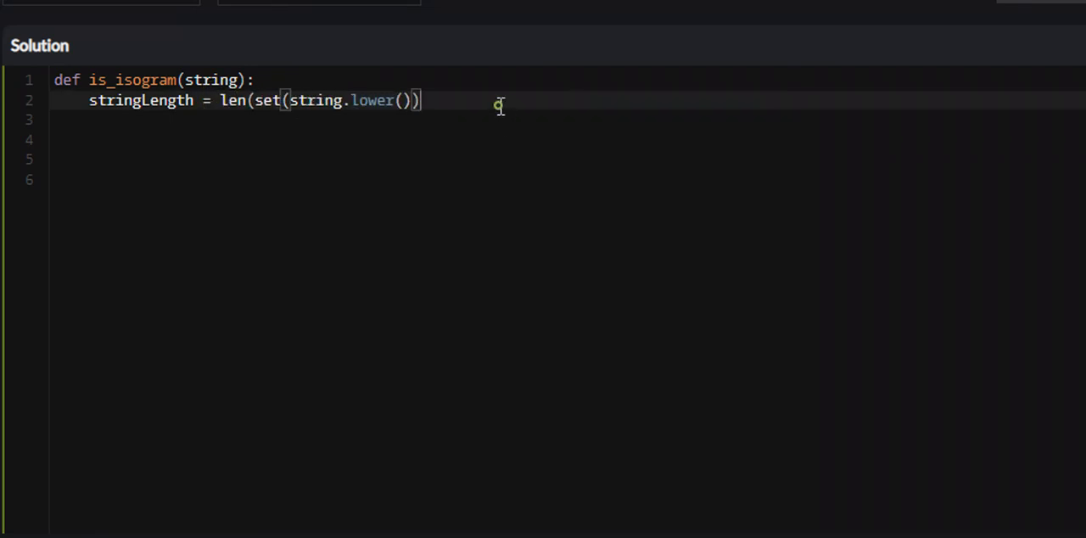
pyautogui.write(')')
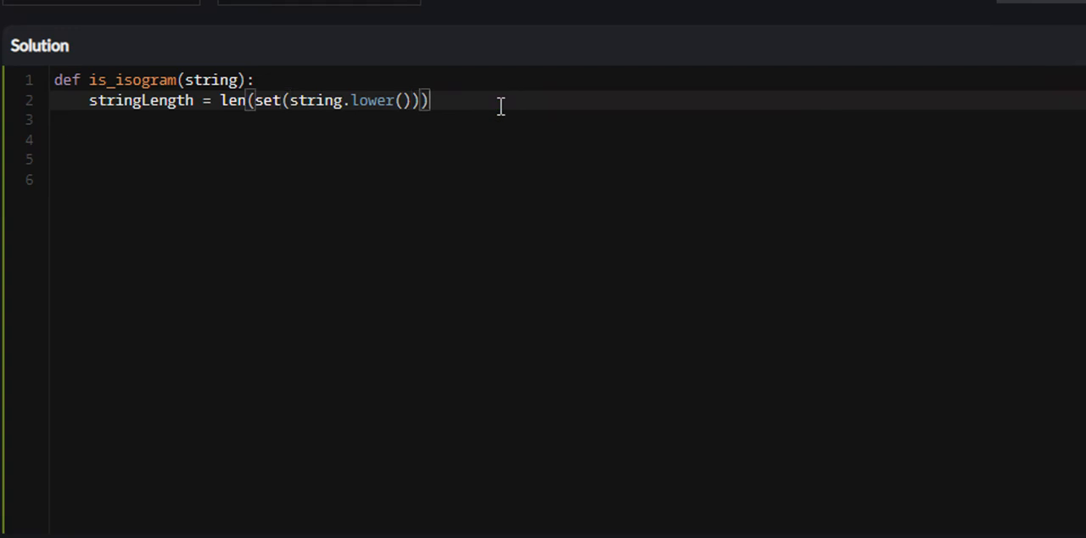
pyautogui.press('Enter')
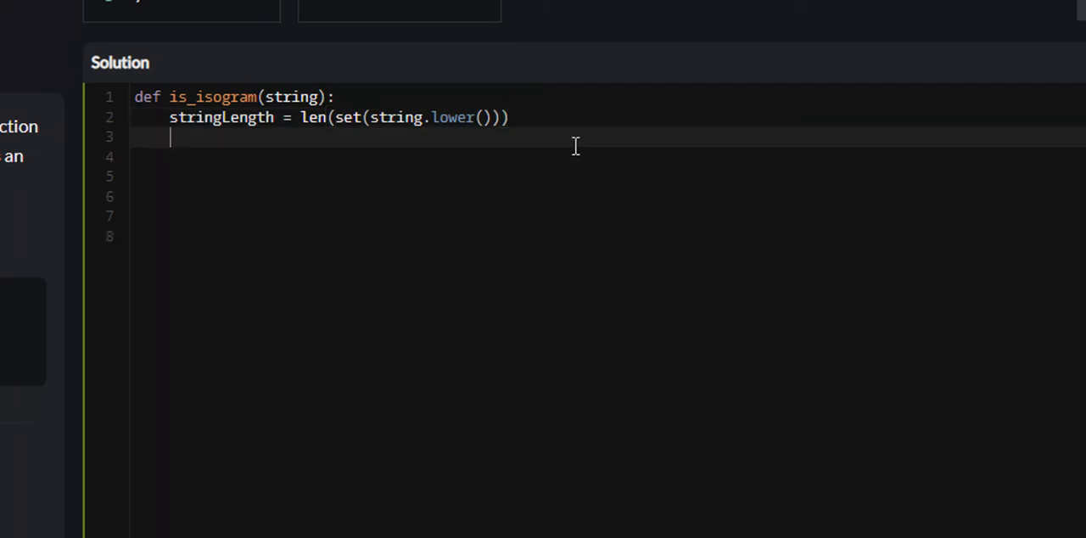
# Return True if len(string) == stringLength else False from is_isogram
pyautogui.write('return True if string')
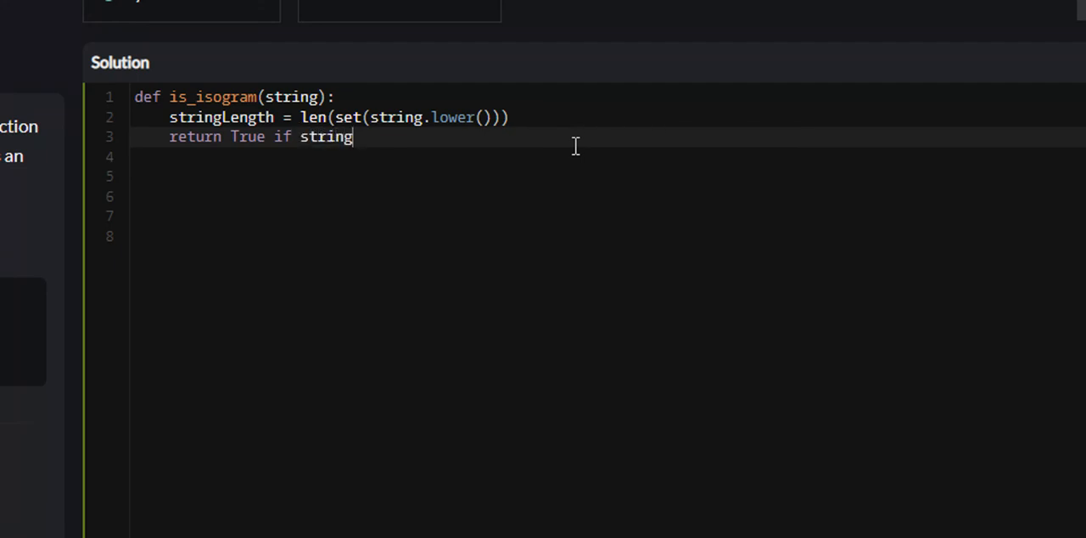
pyautogui.write('le')
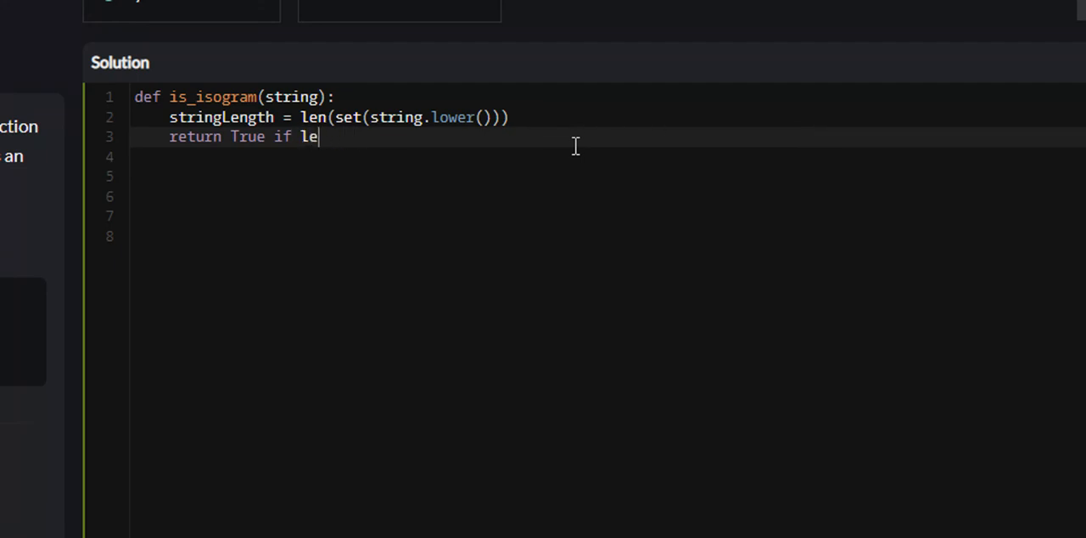
pyautogui.write('n(string) ==')
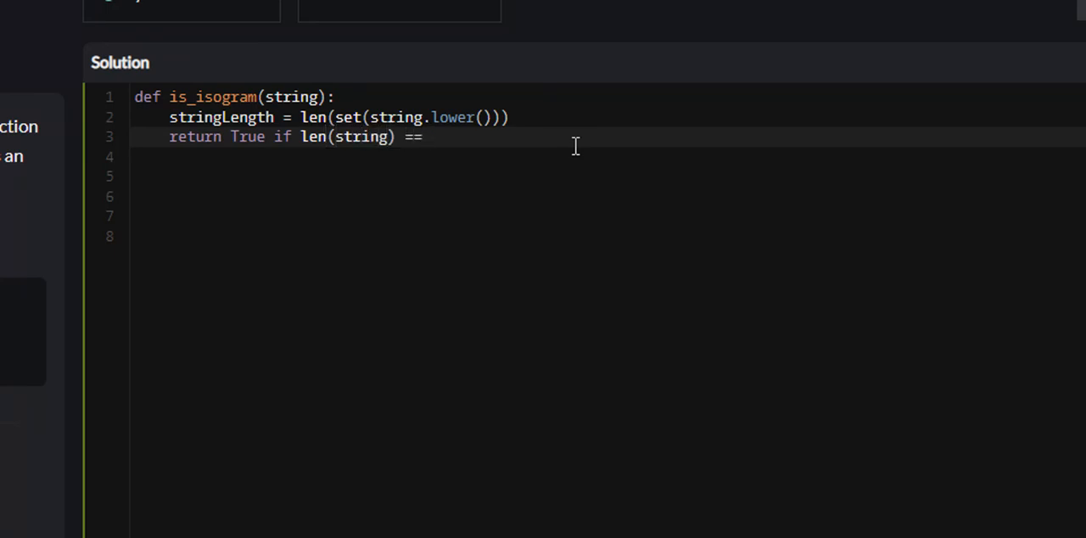
pyautogui.write('string')
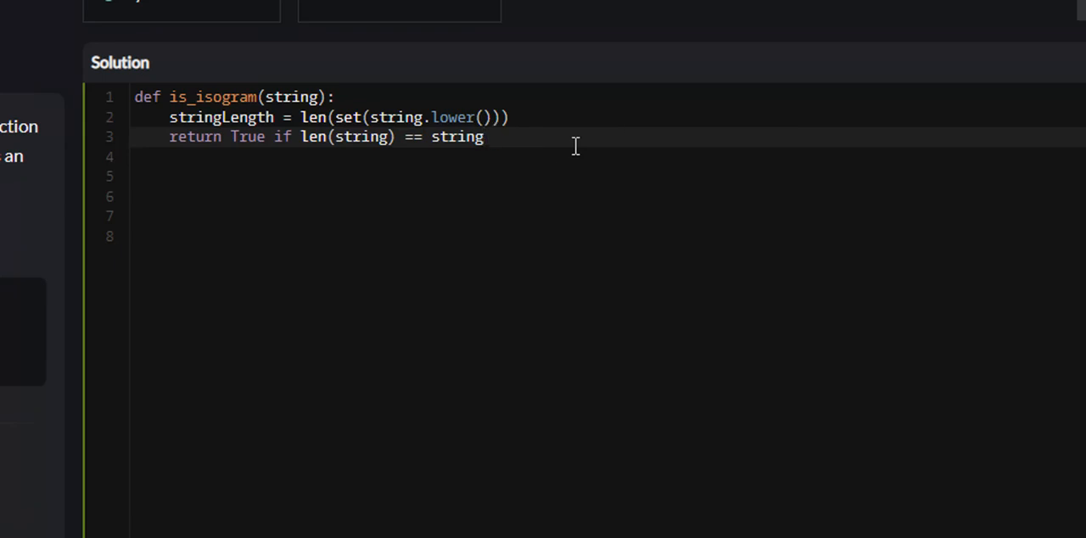
pyautogui.write('Length else')
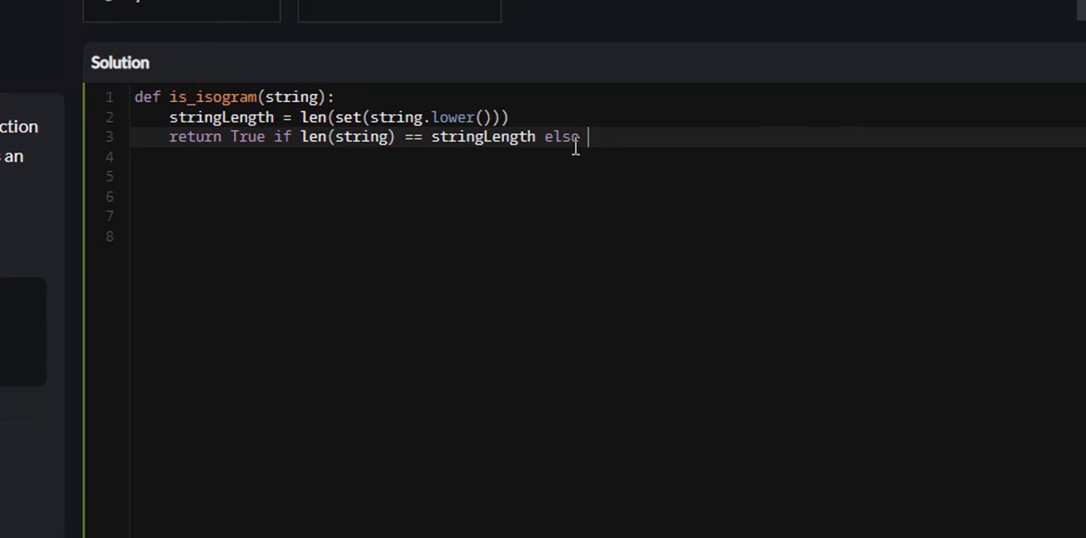
pyautogui.write('False')
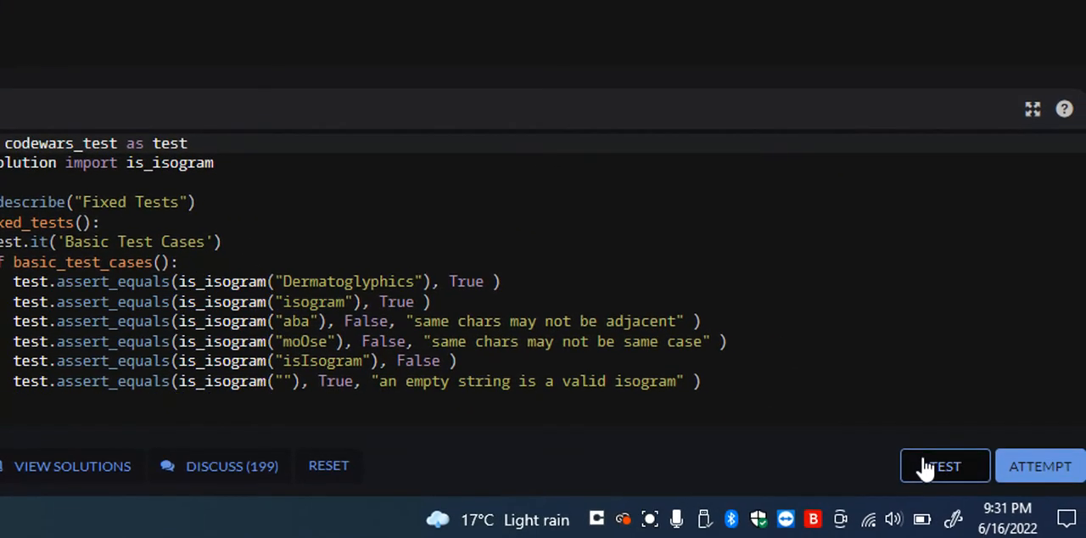
# Run the sample tests and confirm all six pass in the Output
pyautogui.click(944, 465)
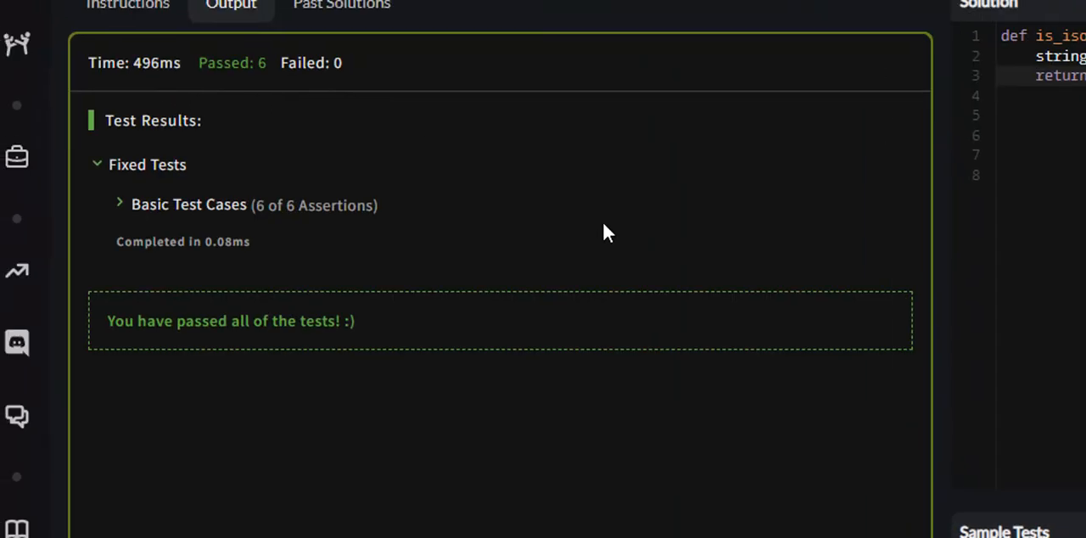
pyautogui.scroll(-3)
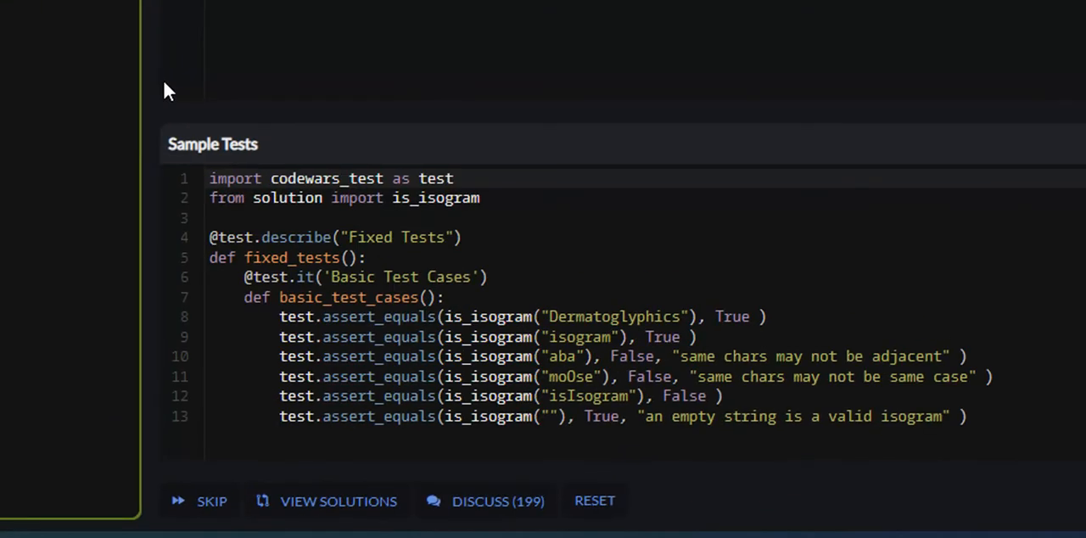